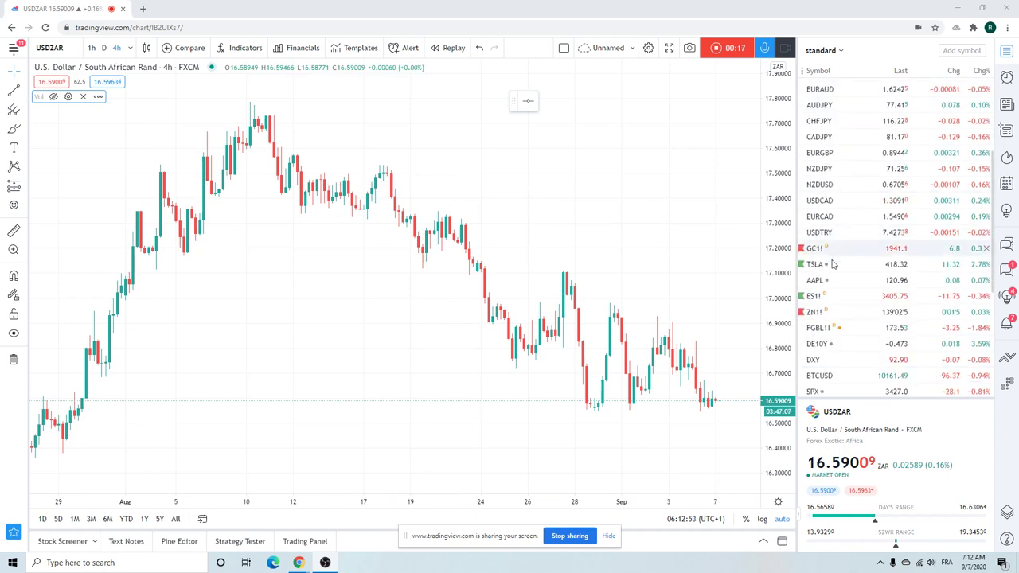
- Load the ES1! S&P 500 E-mini futures chart from the watchlist, replacing USDZAR
left_click(814, 296)
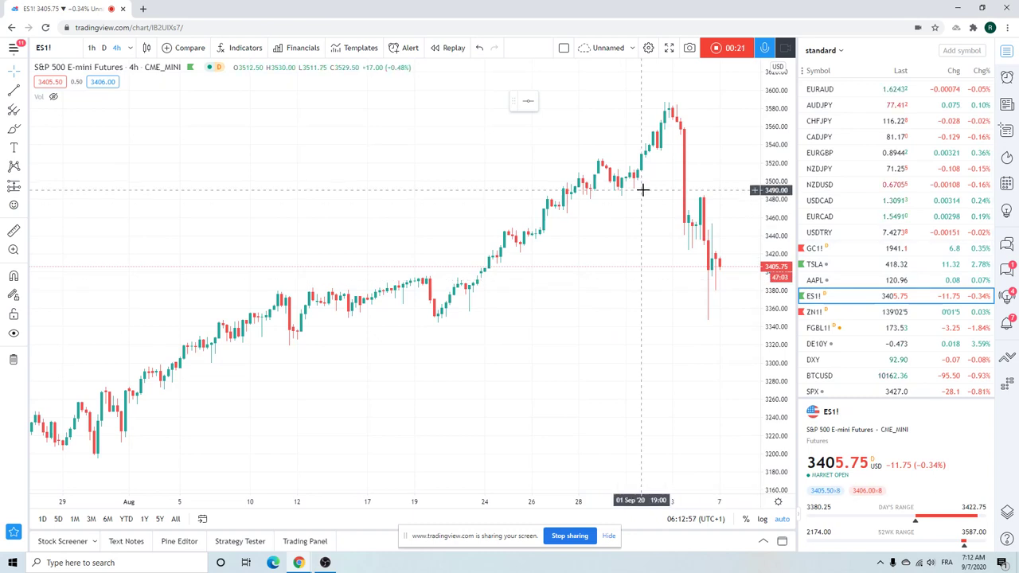
mouse_move(715, 313)
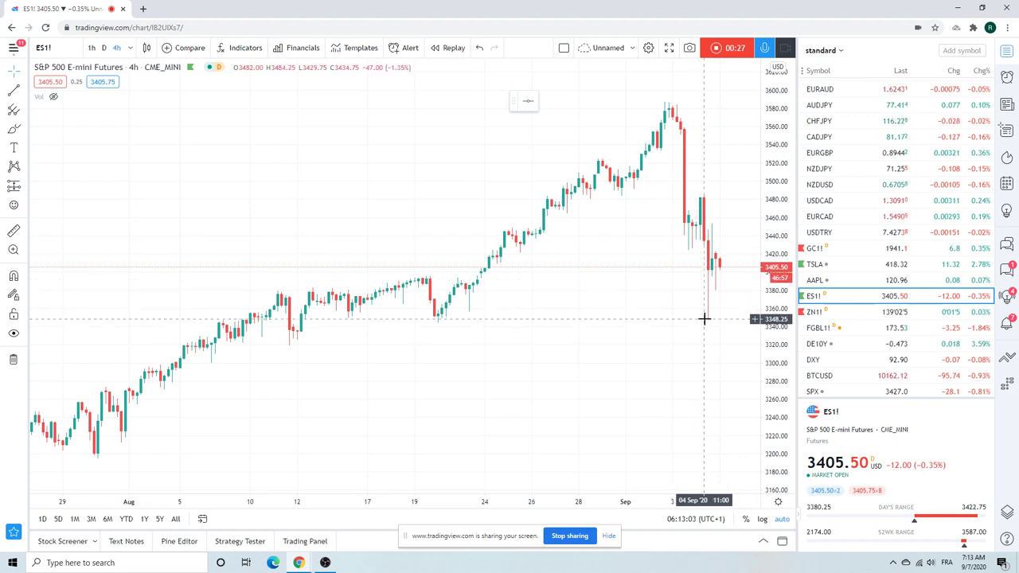
mouse_move(686, 96)
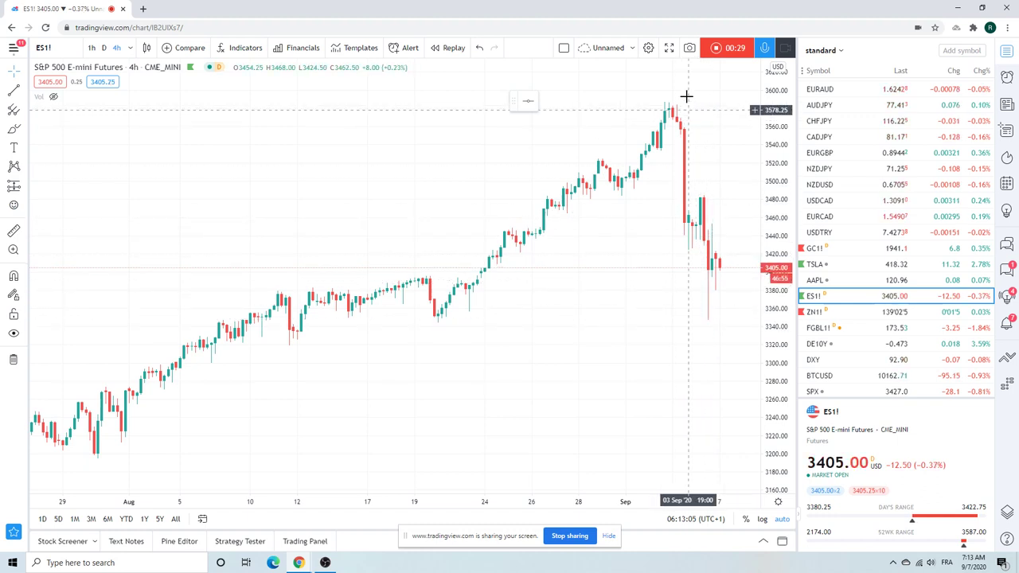
mouse_move(654, 120)
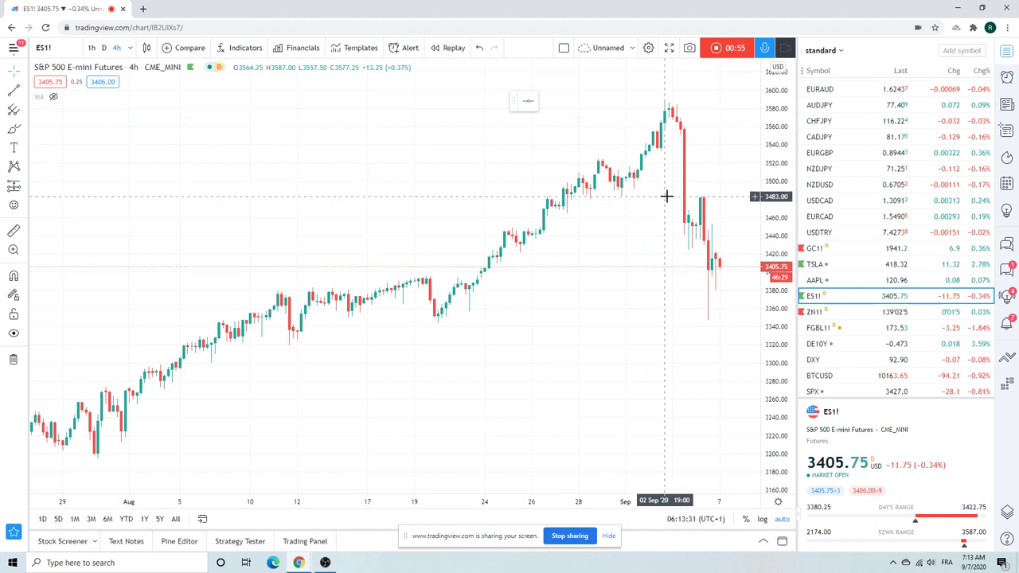
mouse_move(654, 151)
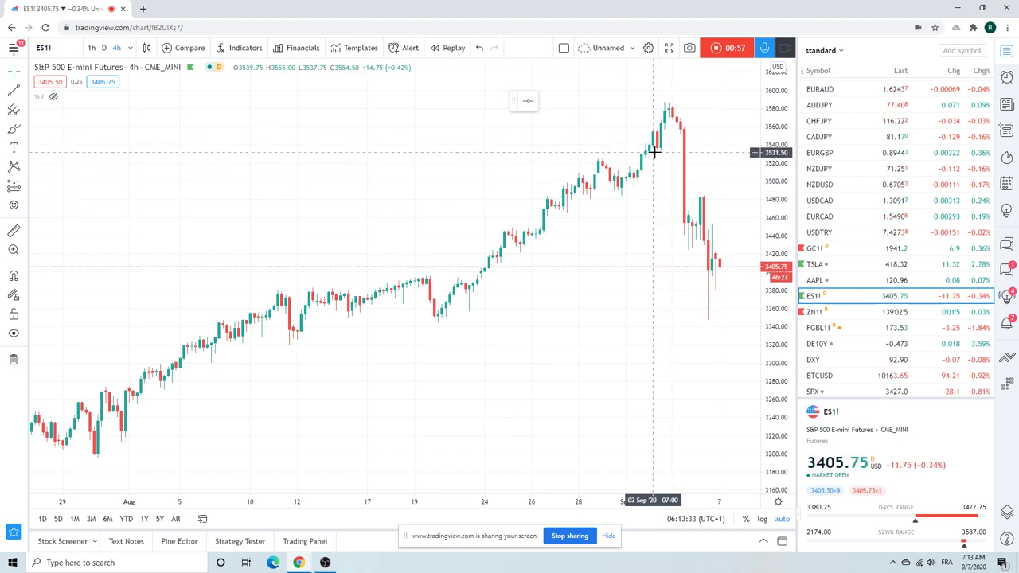
mouse_move(666, 321)
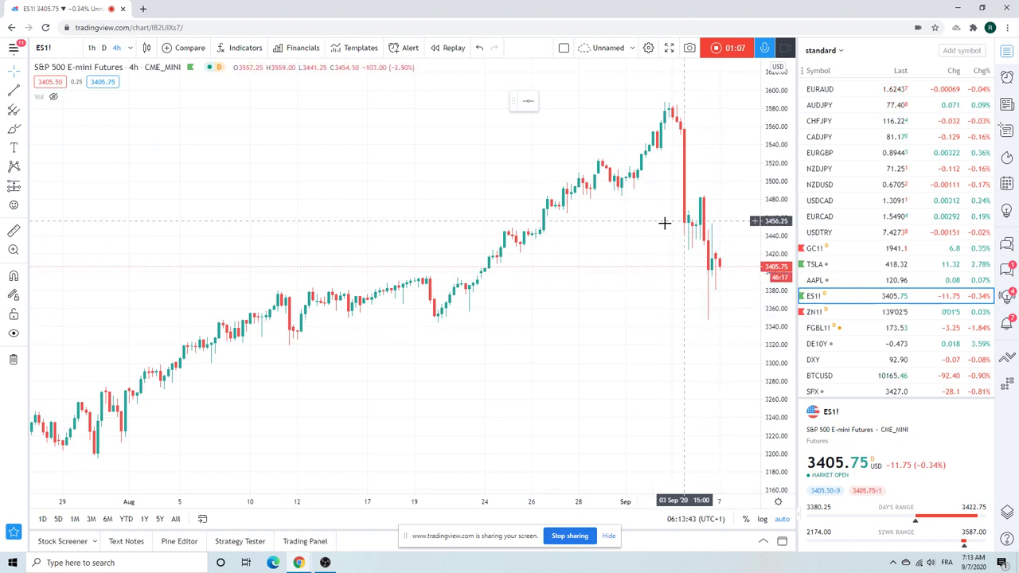
mouse_move(704, 269)
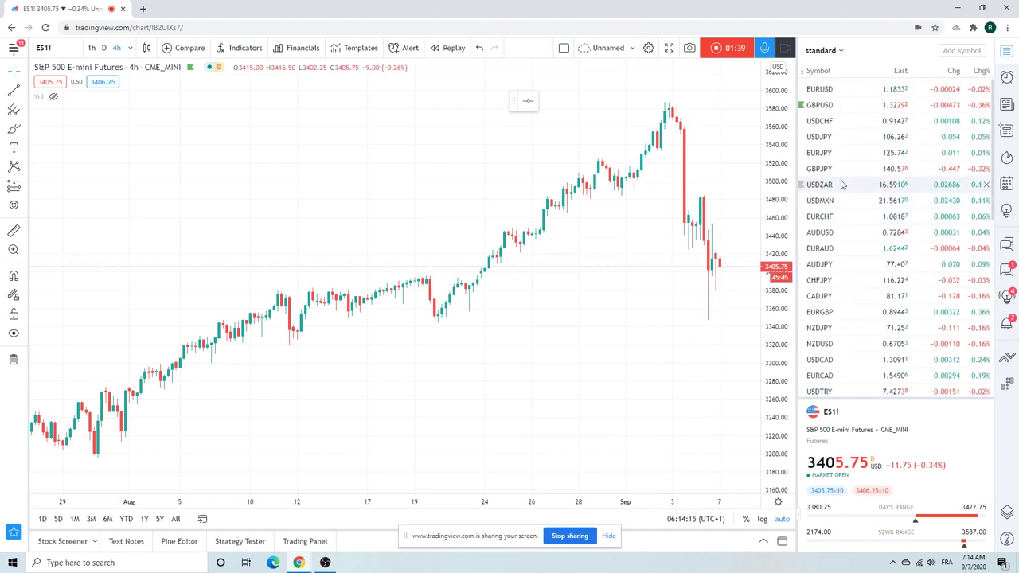
- Switch the chart back to USDZAR from the watchlist
left_click(820, 183)
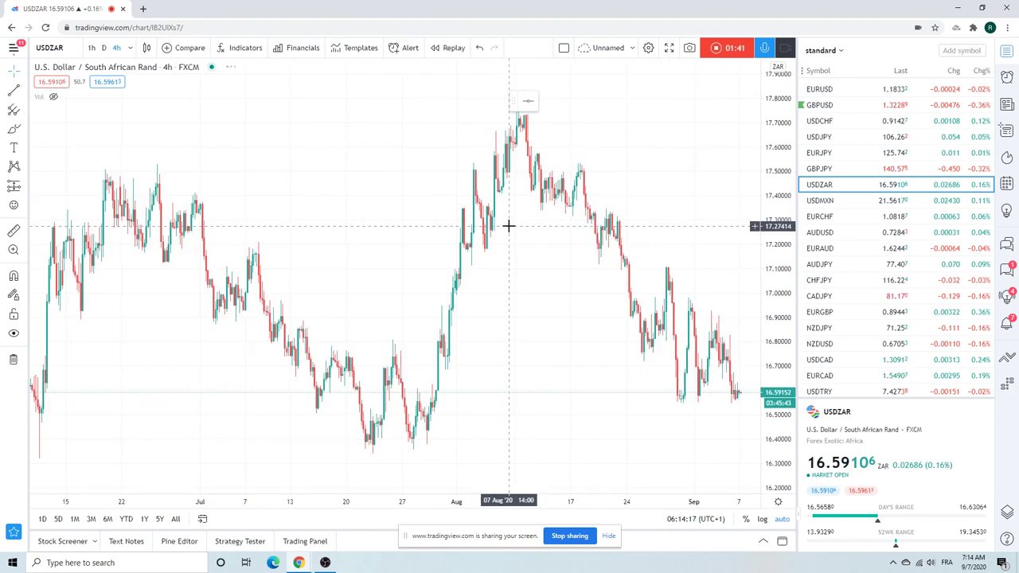
mouse_move(434, 265)
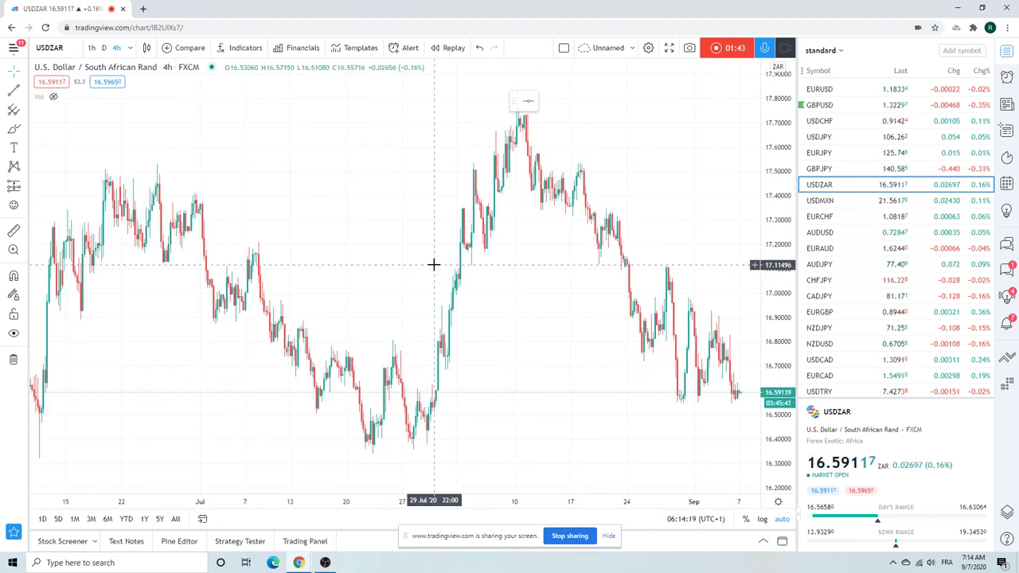
mouse_move(462, 363)
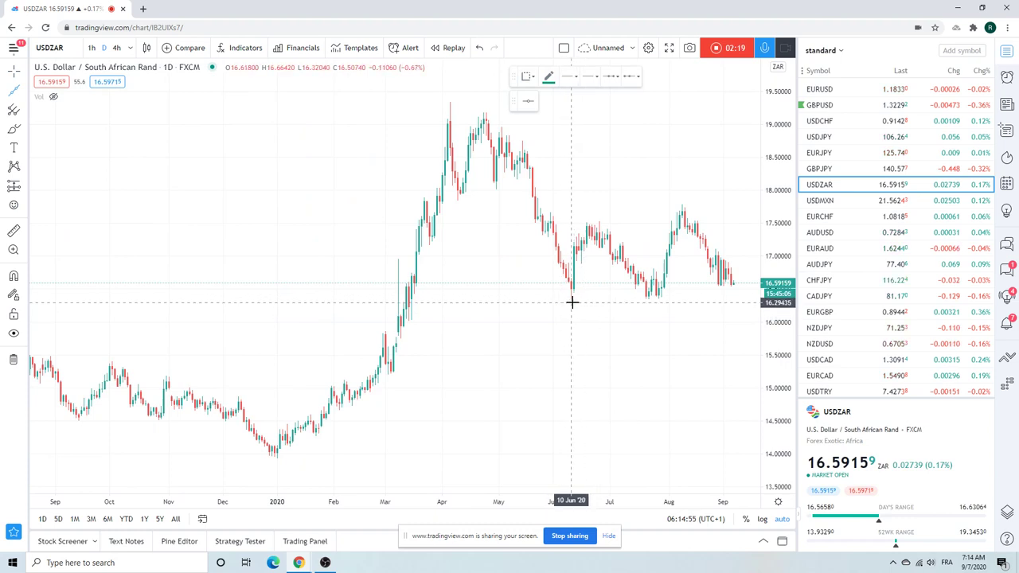
- Draw a USDZAR trend line from the 10 Jun low to the 6 Aug low
left_click_drag(571, 303, 693, 309)
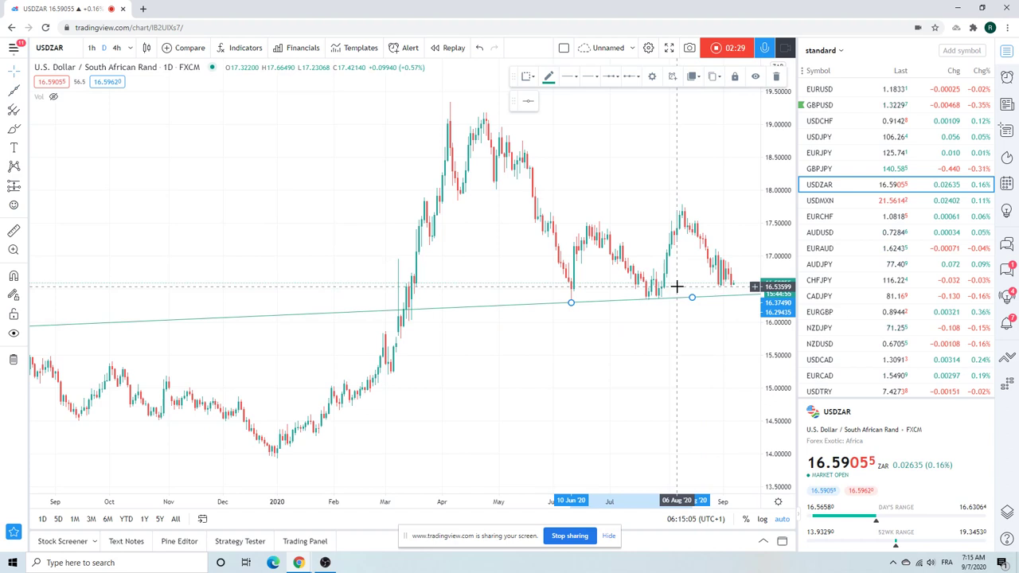
mouse_move(692, 281)
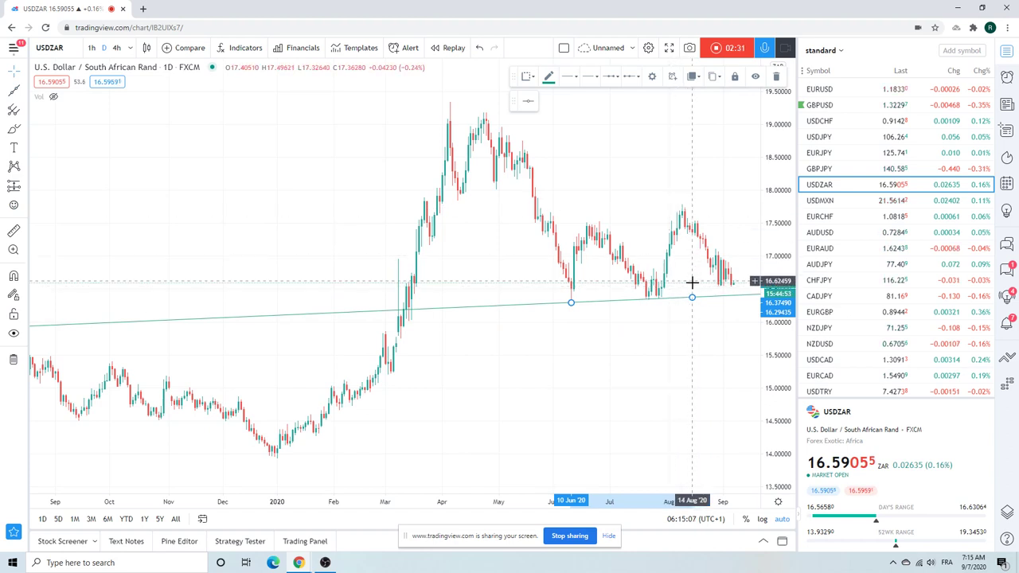
mouse_move(692, 301)
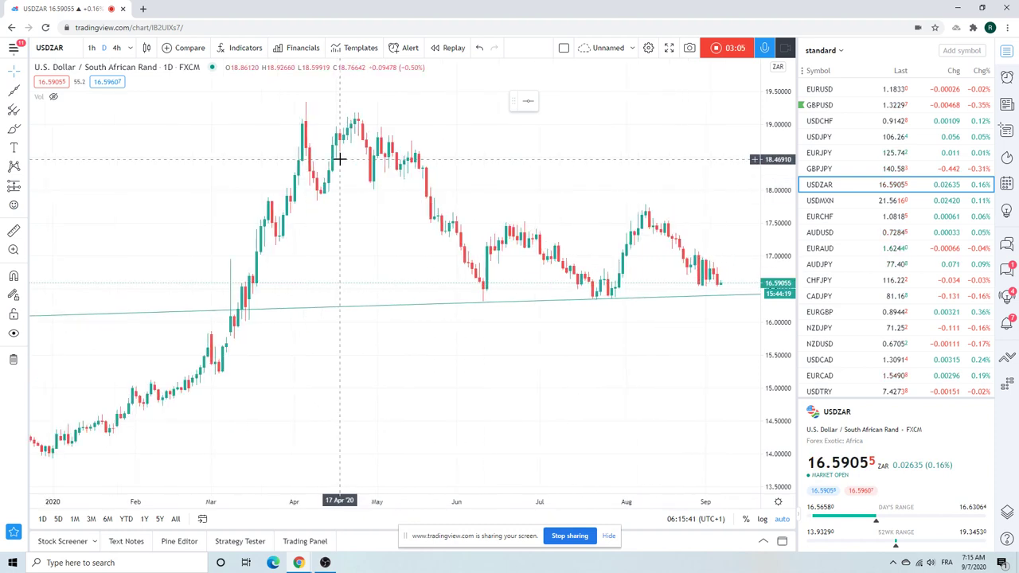
mouse_move(504, 147)
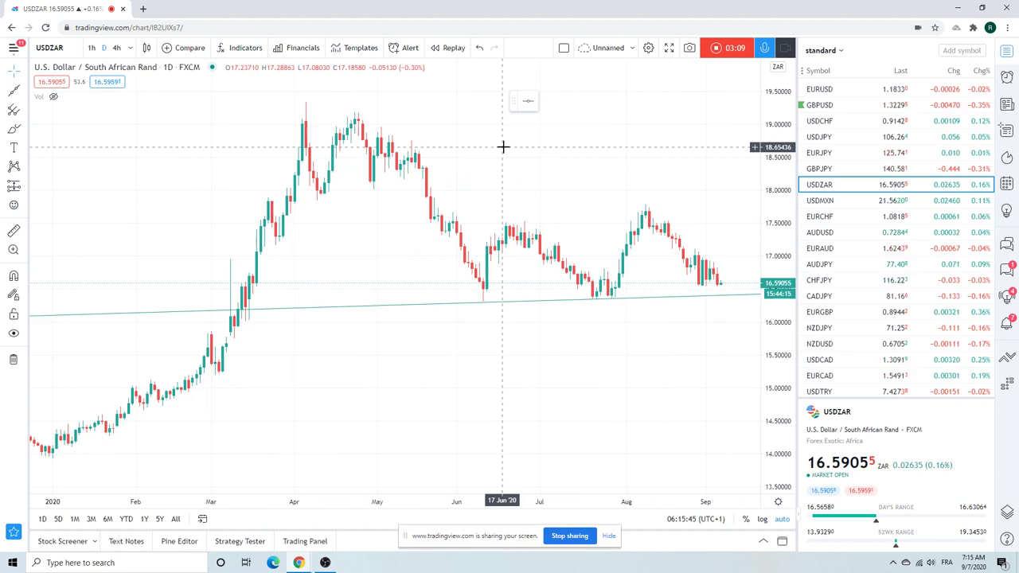
mouse_move(535, 218)
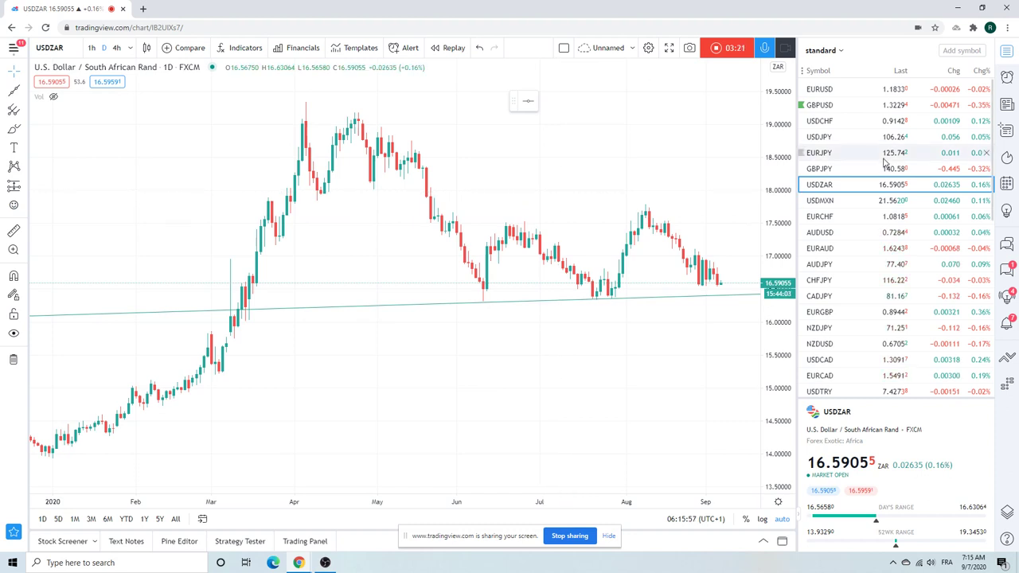
mouse_move(839, 157)
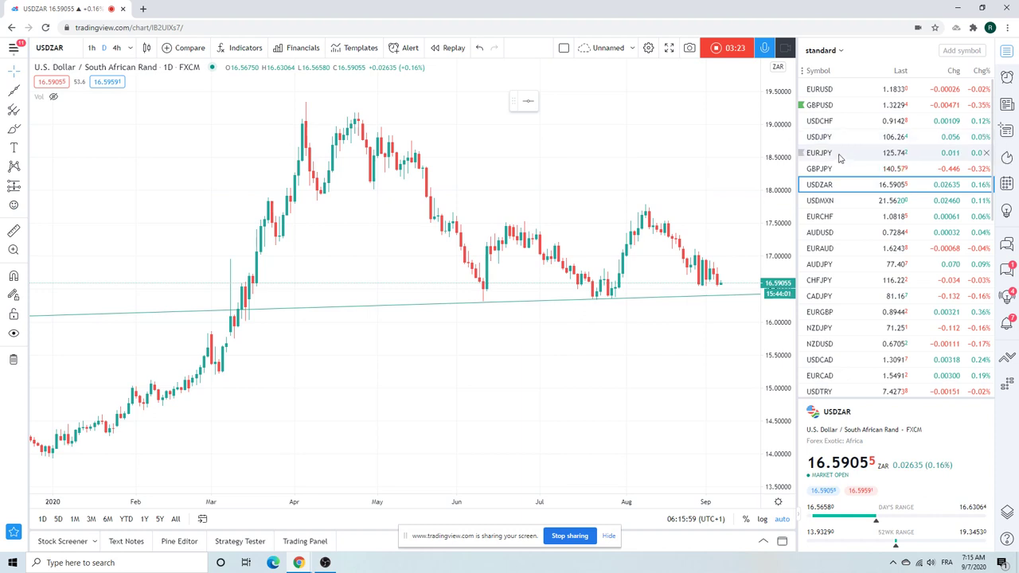
- Load the EURJPY chart from the watchlist and scroll further down the list
left_click(820, 152)
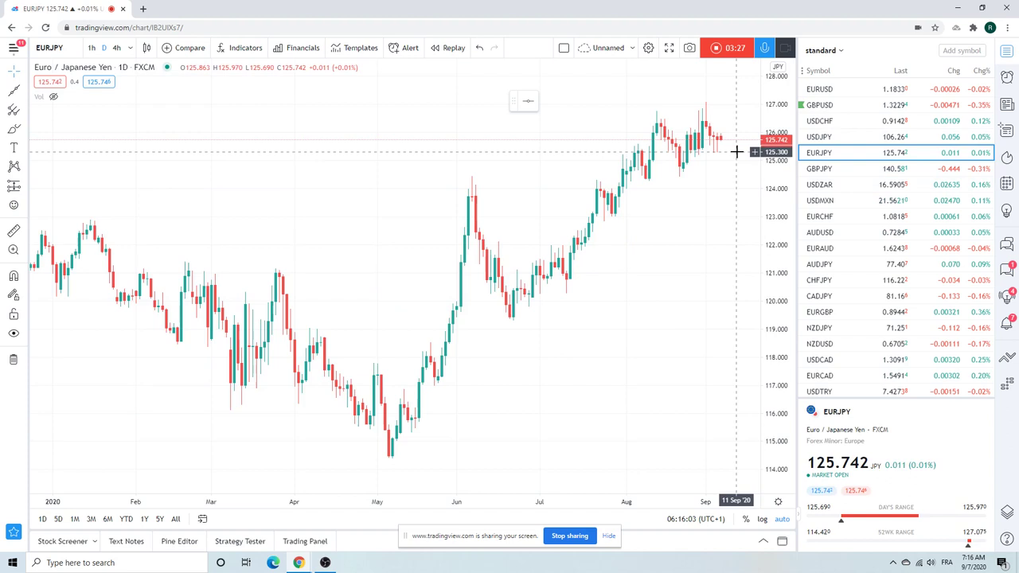
scroll("down", 3)
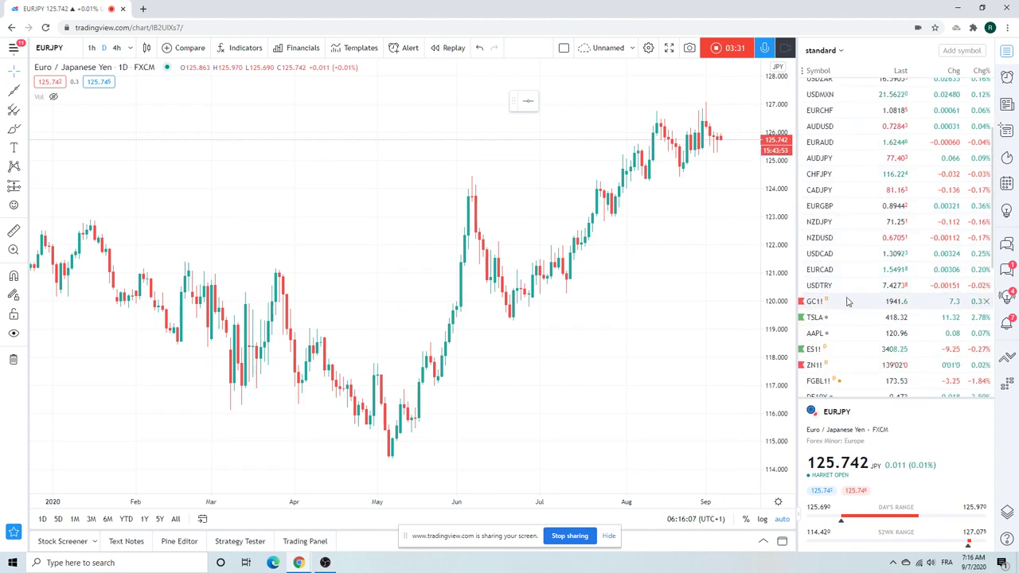
- Load the GC1! gold futures chart and scroll the watchlist further down
left_click(814, 301)
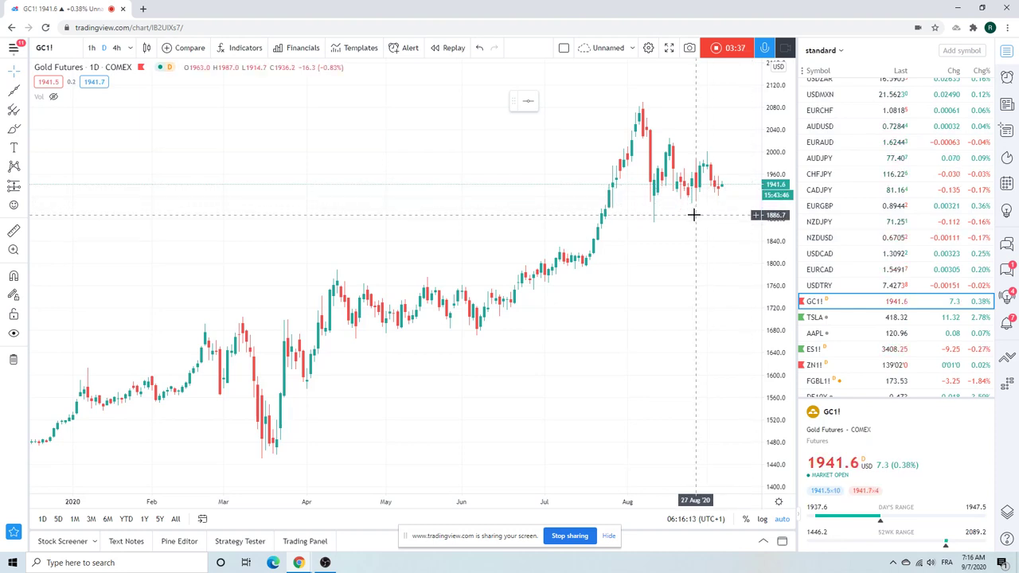
mouse_move(708, 202)
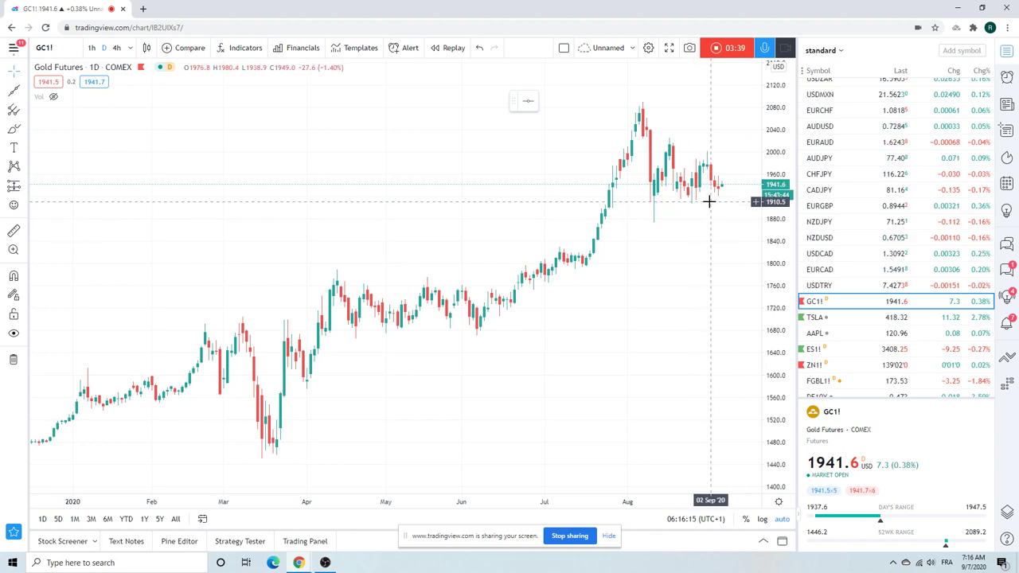
mouse_move(714, 205)
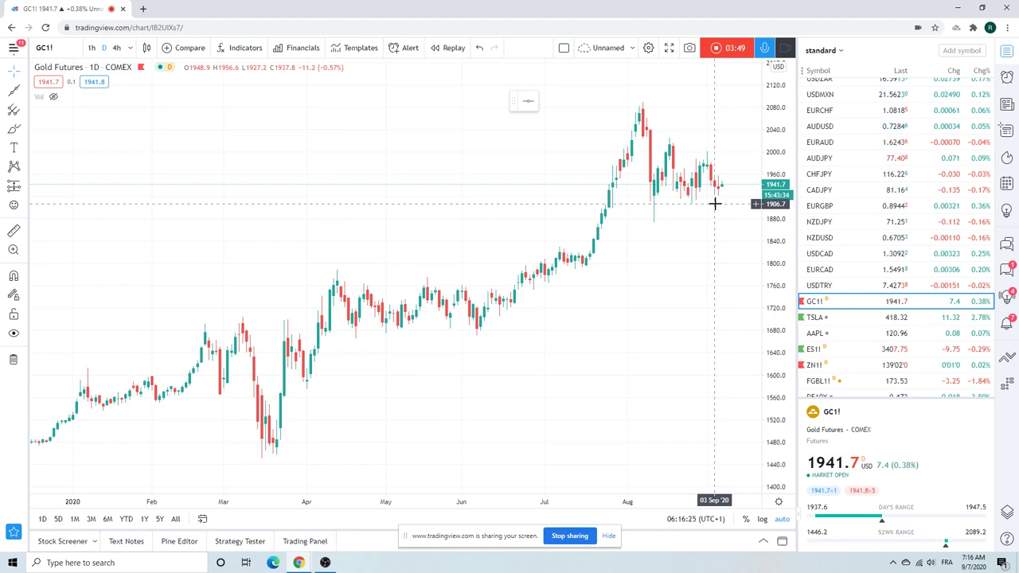
mouse_move(693, 214)
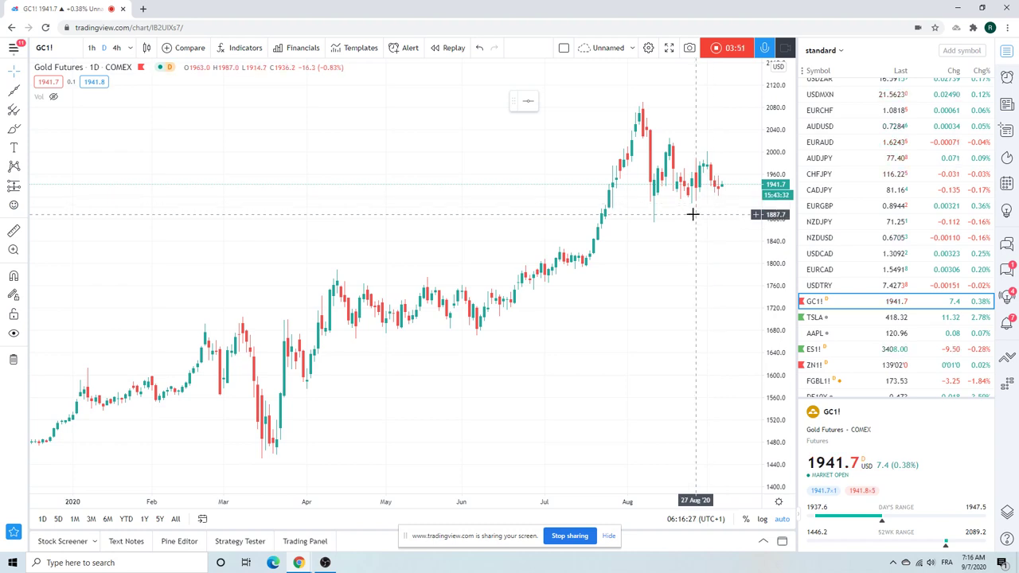
mouse_move(690, 215)
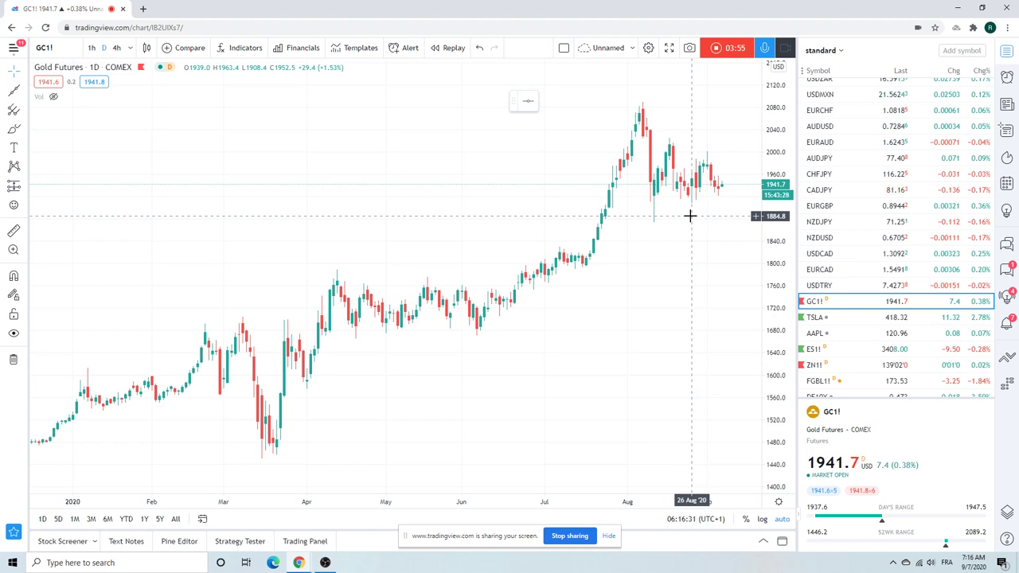
mouse_move(849, 219)
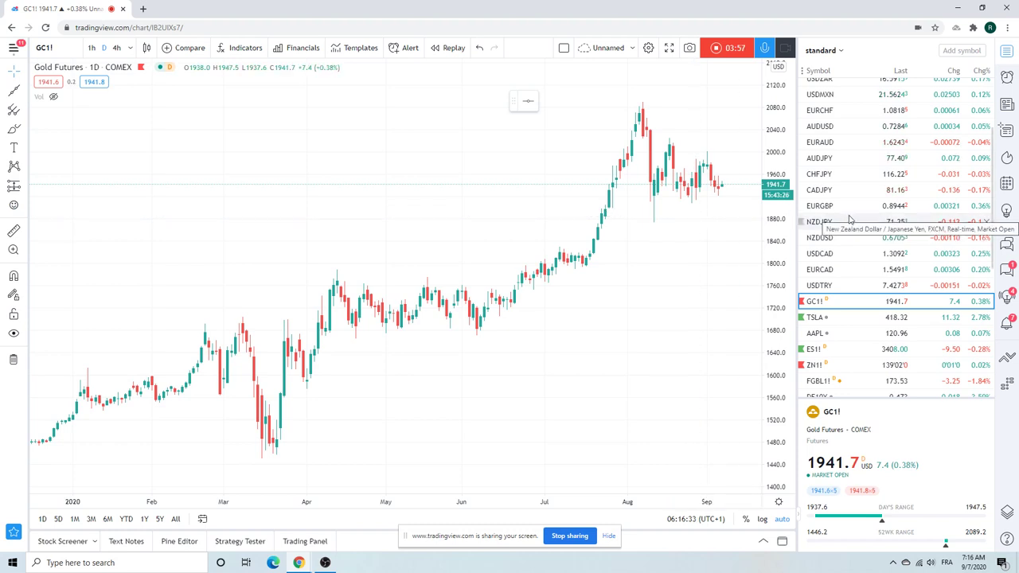
scroll("down", 3)
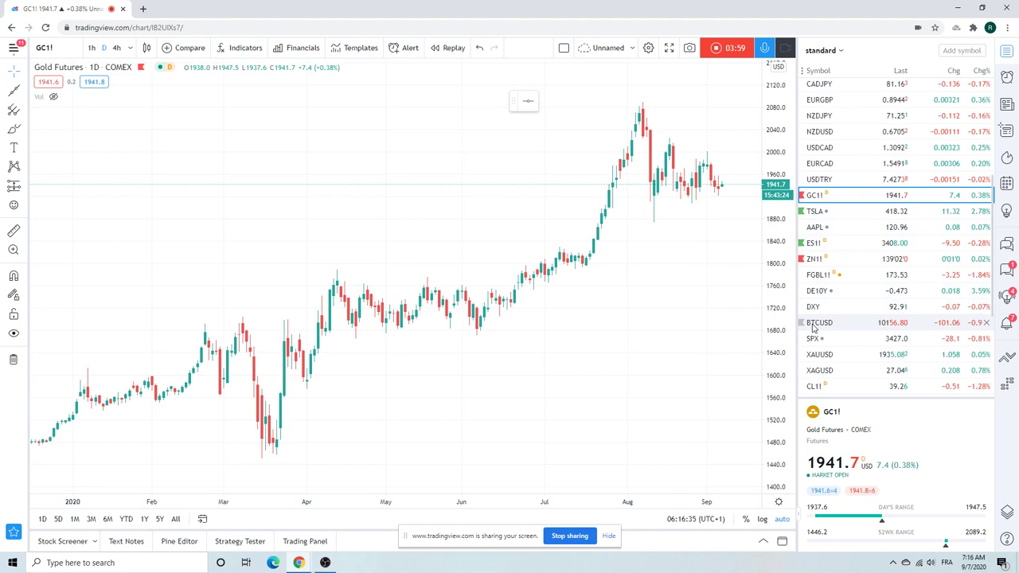
- Switch the daily chart from gold futures to BTCUSD
left_click(819, 323)
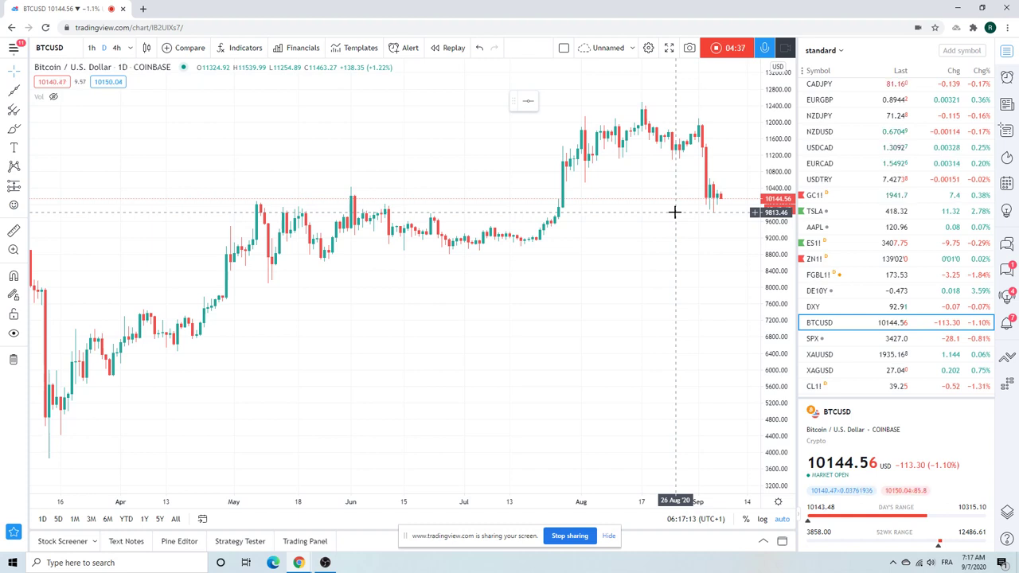
mouse_move(680, 216)
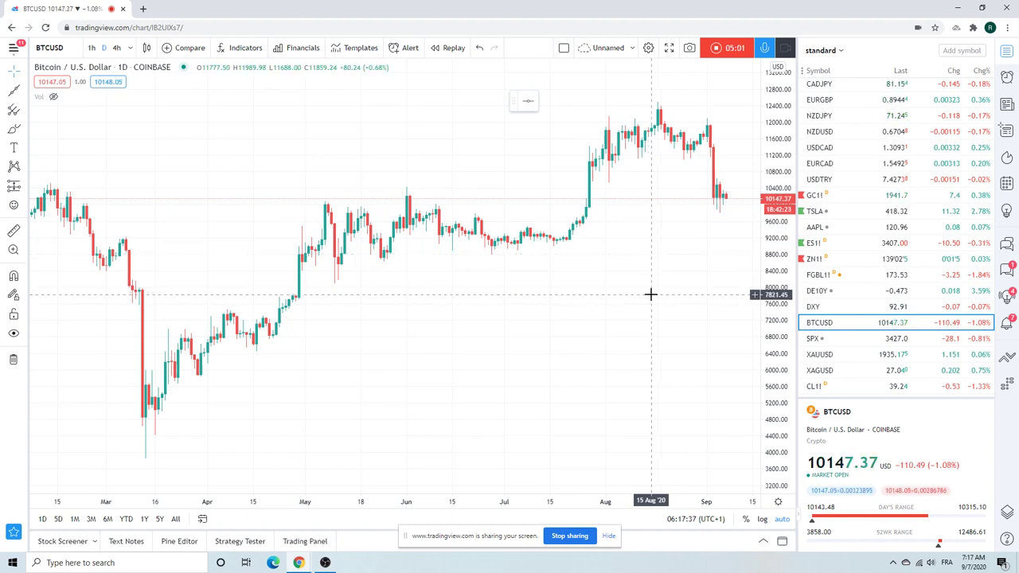
mouse_move(644, 263)
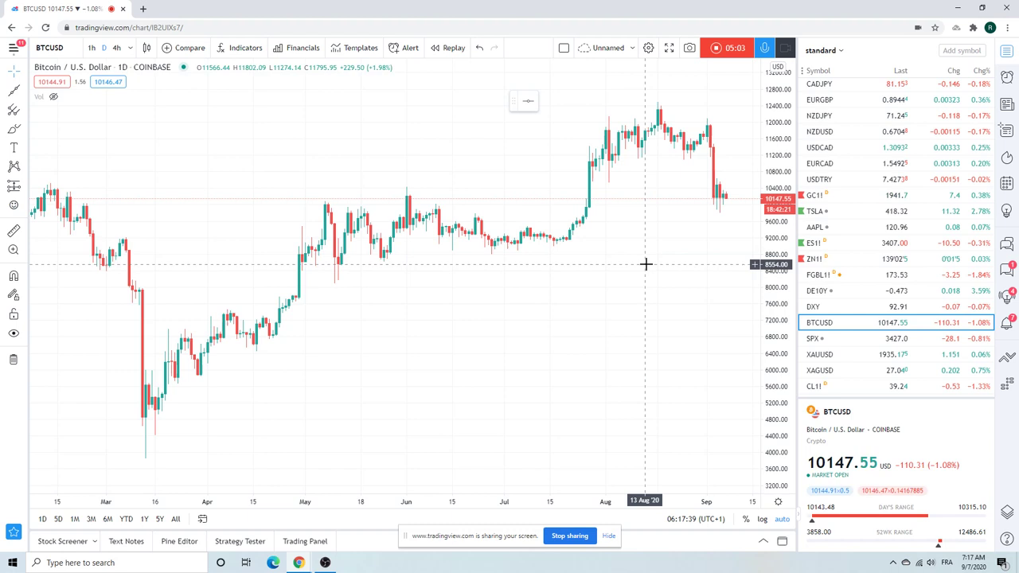
mouse_move(649, 295)
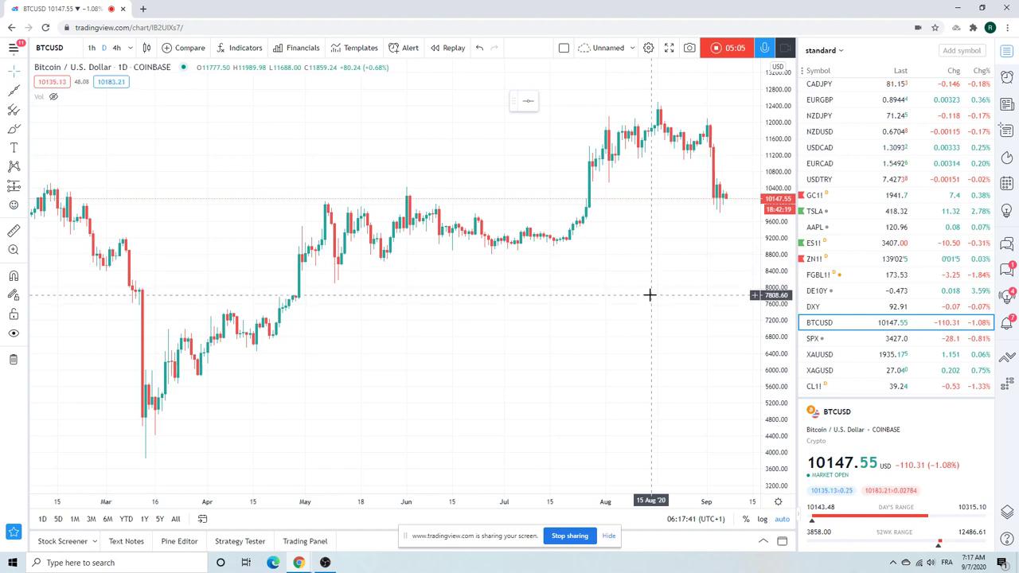
mouse_move(648, 265)
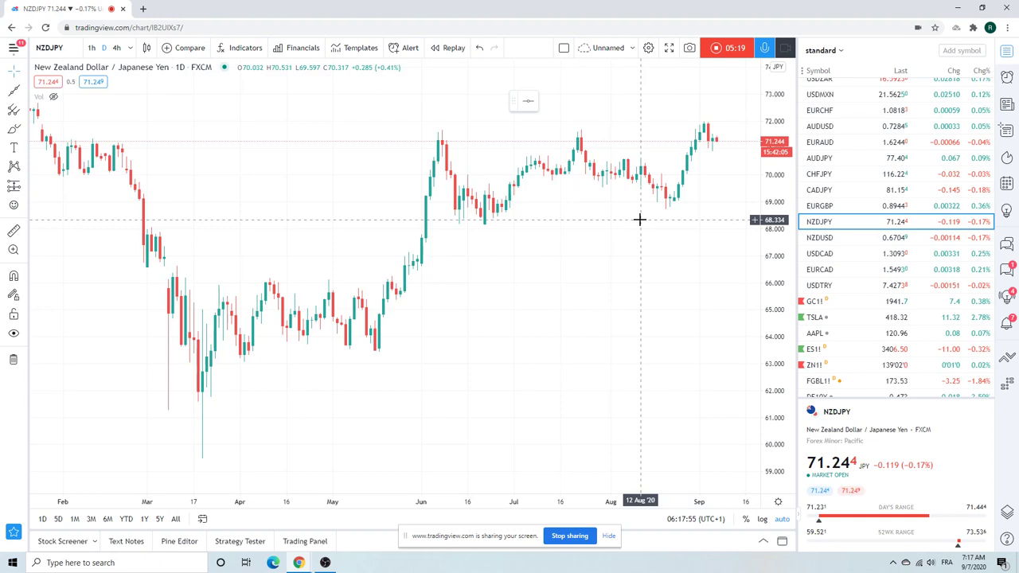
mouse_move(642, 133)
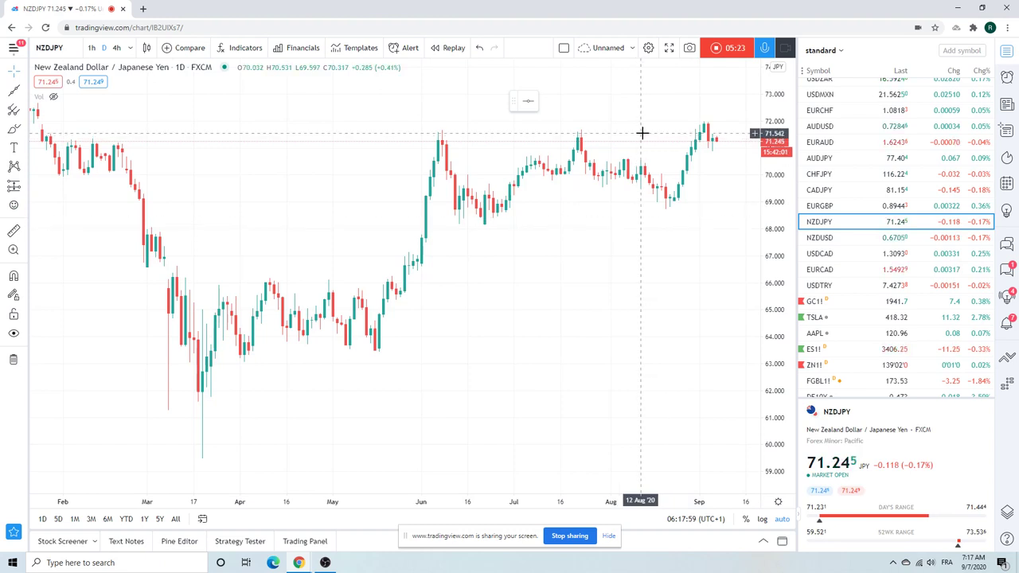
mouse_move(633, 150)
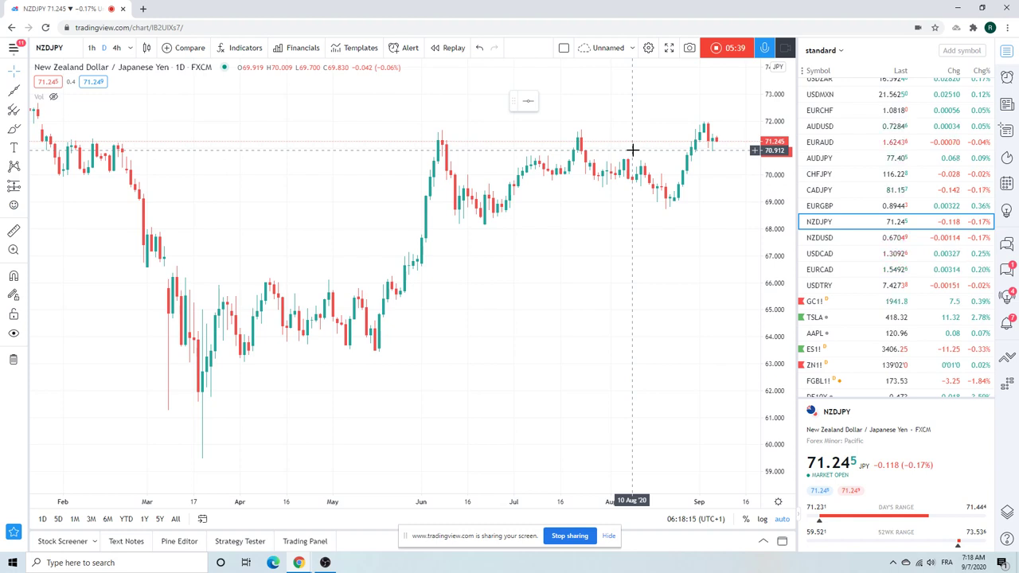
mouse_move(645, 134)
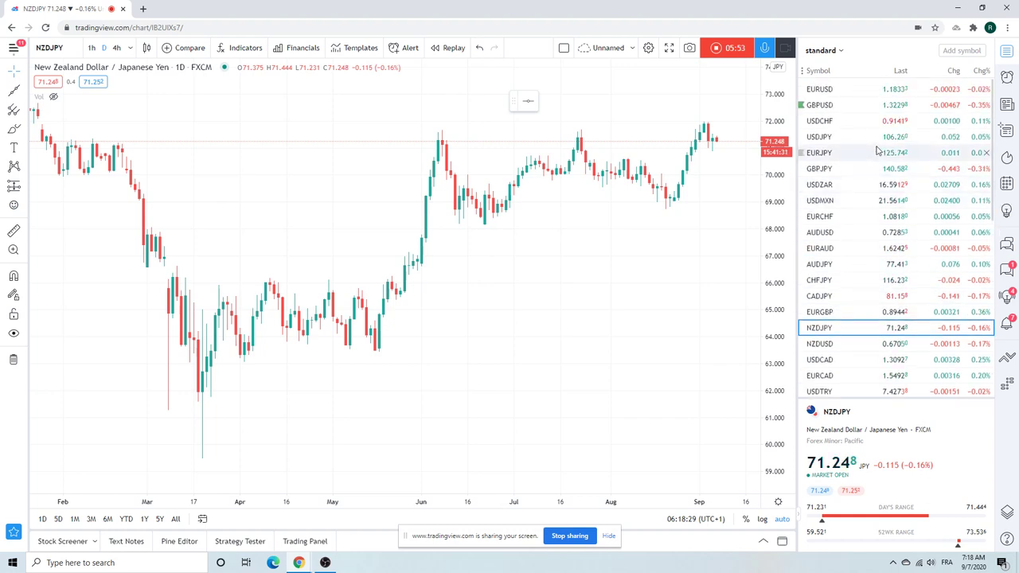
mouse_move(861, 169)
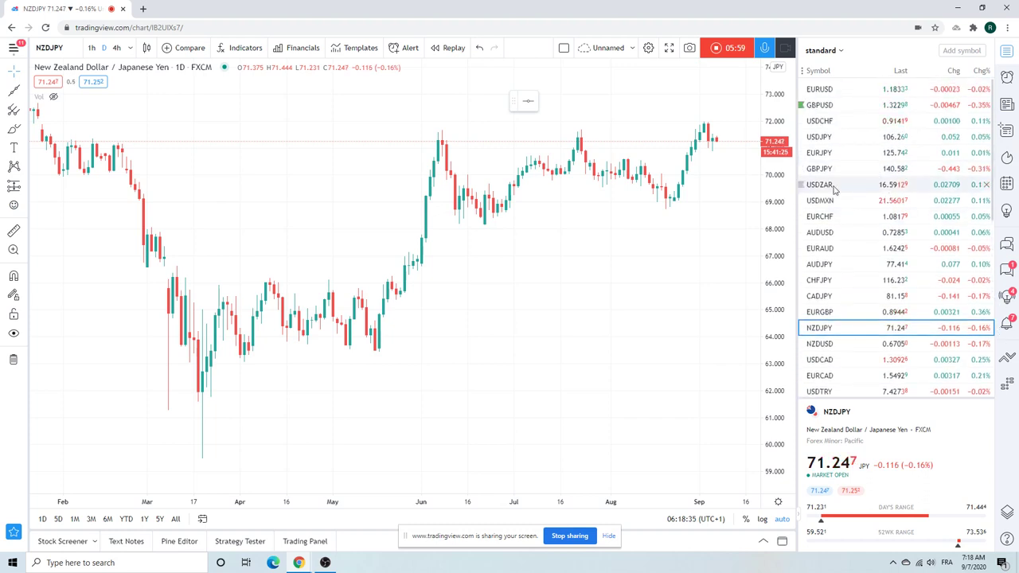
- Load the USDMXN chart, then scroll the watchlist further down
left_click(820, 200)
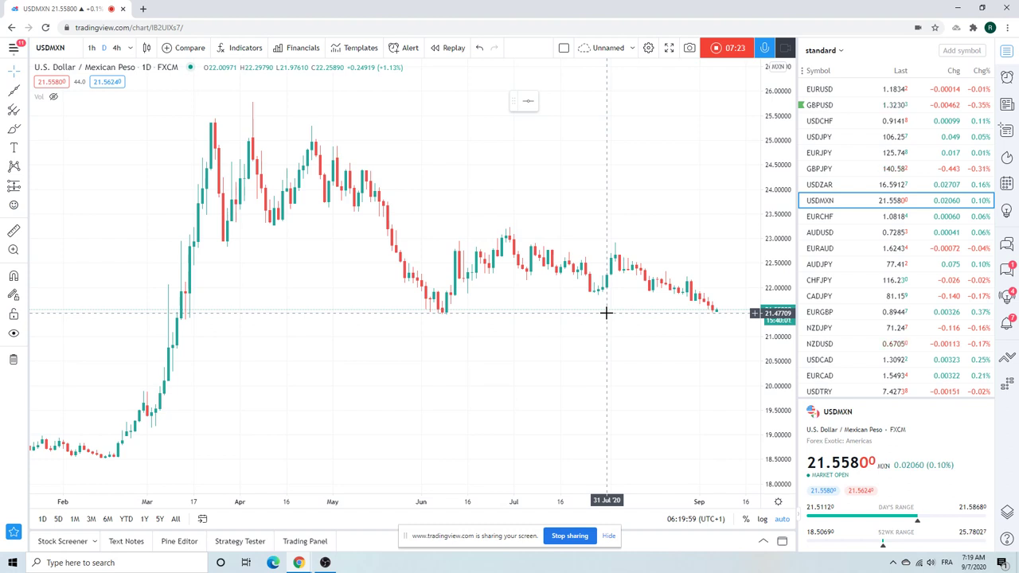
mouse_move(640, 313)
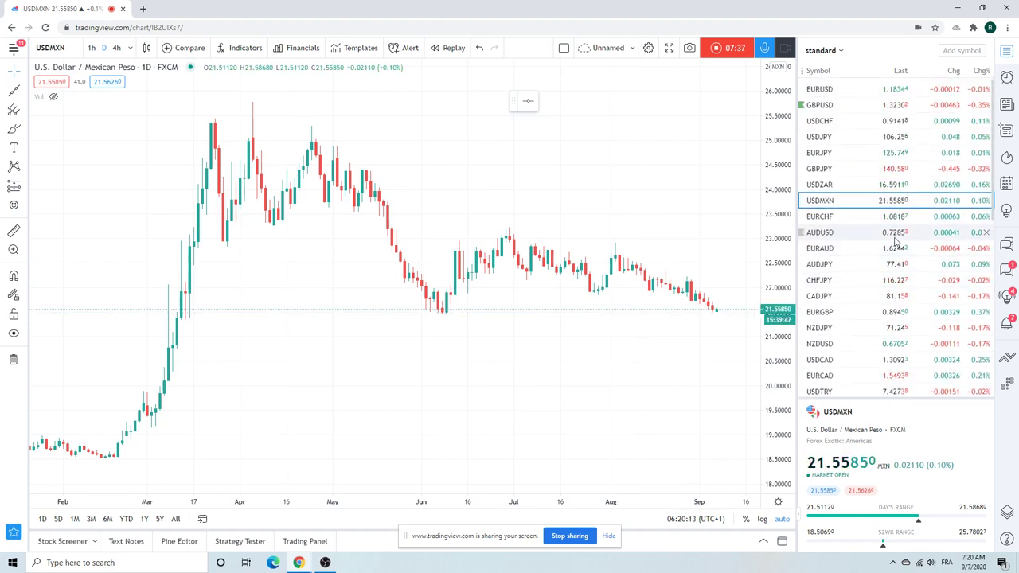
mouse_move(898, 241)
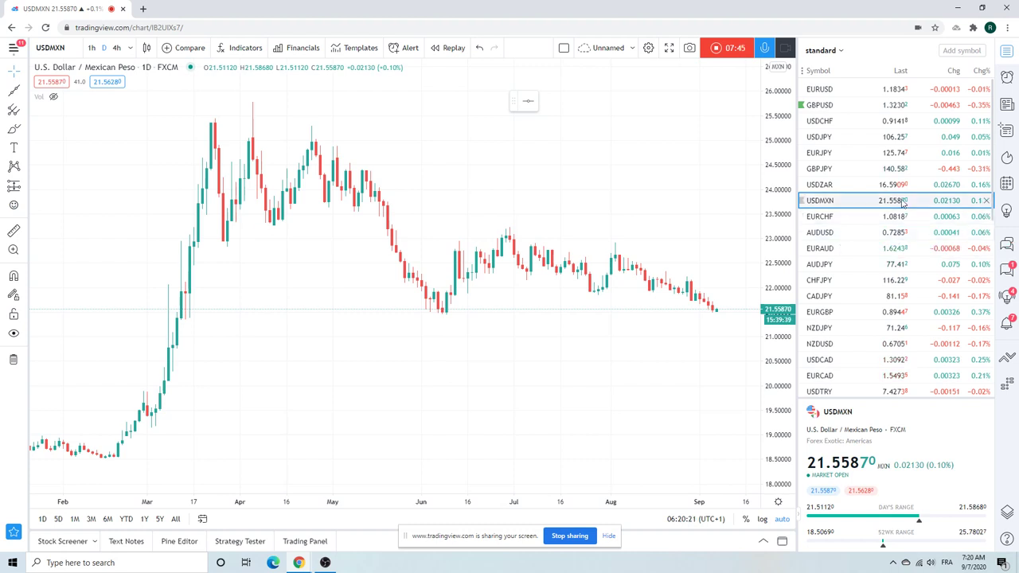
scroll("down", 3)
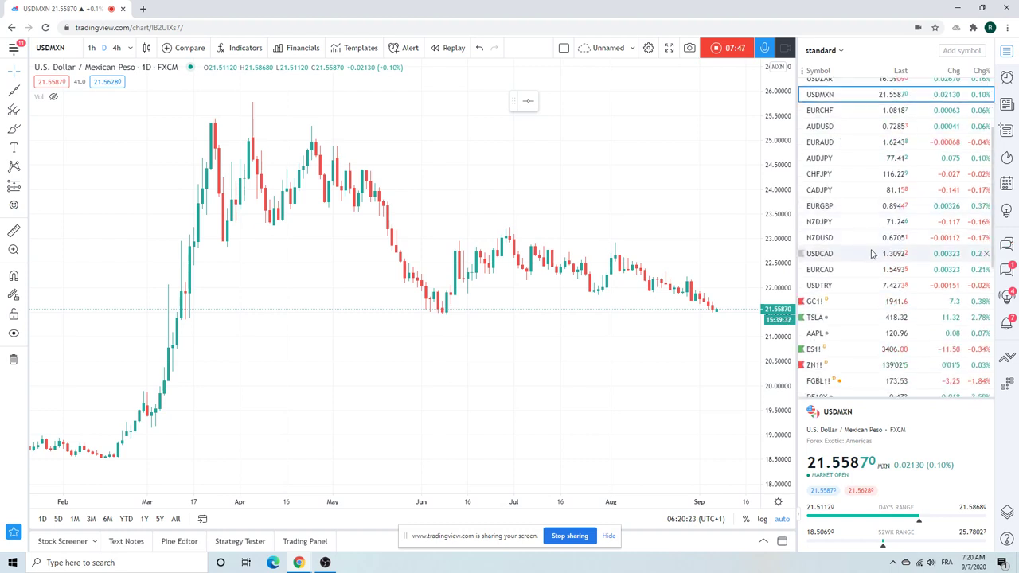
- Review the USDCAD and ZB1! T-Bond futures charts, then select CL1! crude oil
left_click(819, 253)
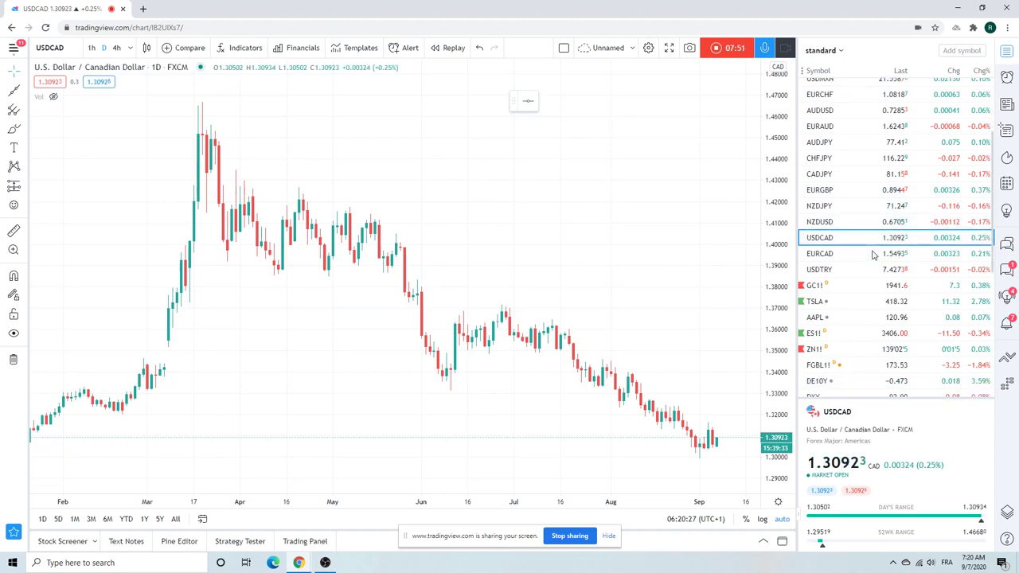
scroll("down", 3)
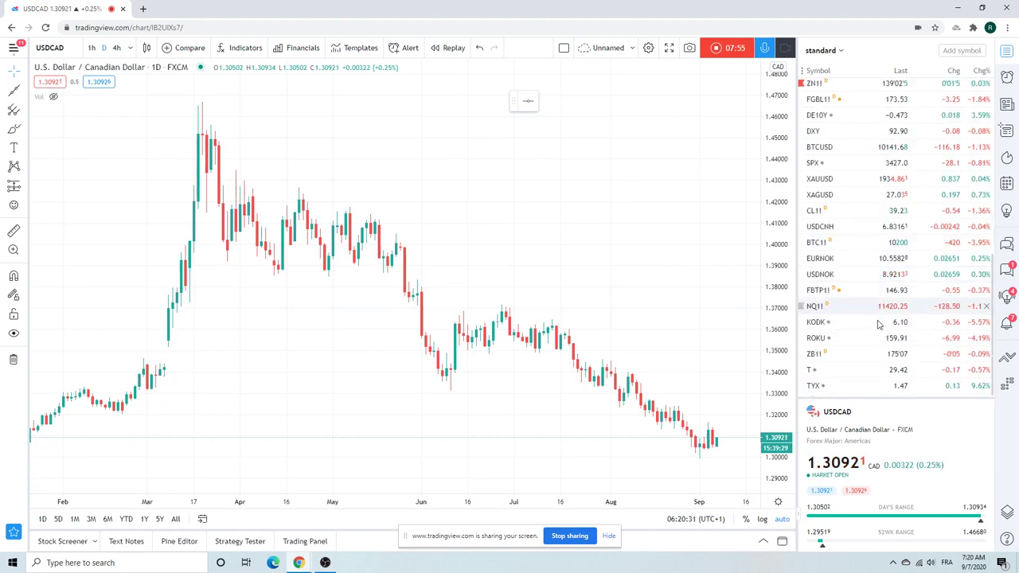
left_click(815, 354)
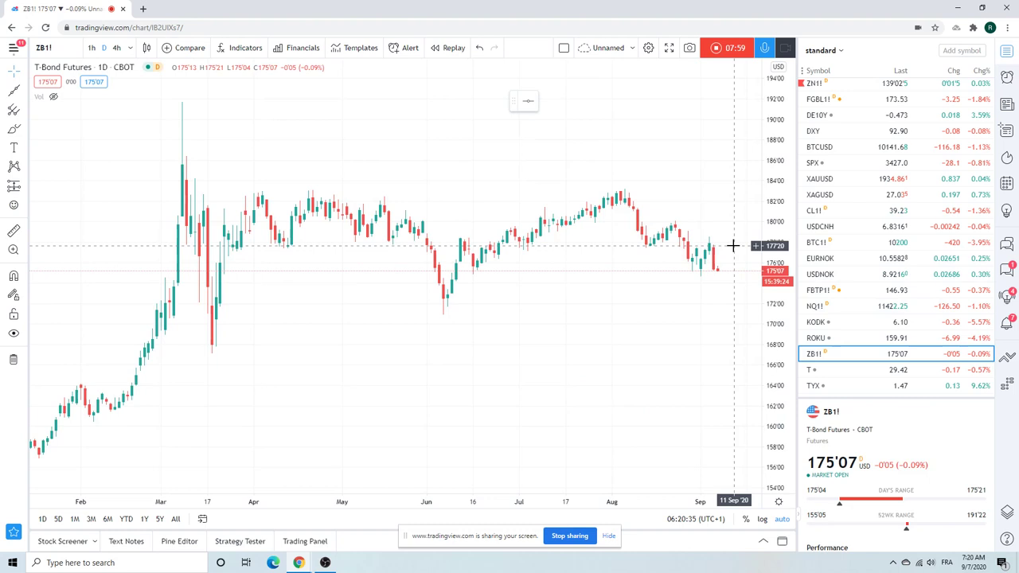
mouse_move(733, 275)
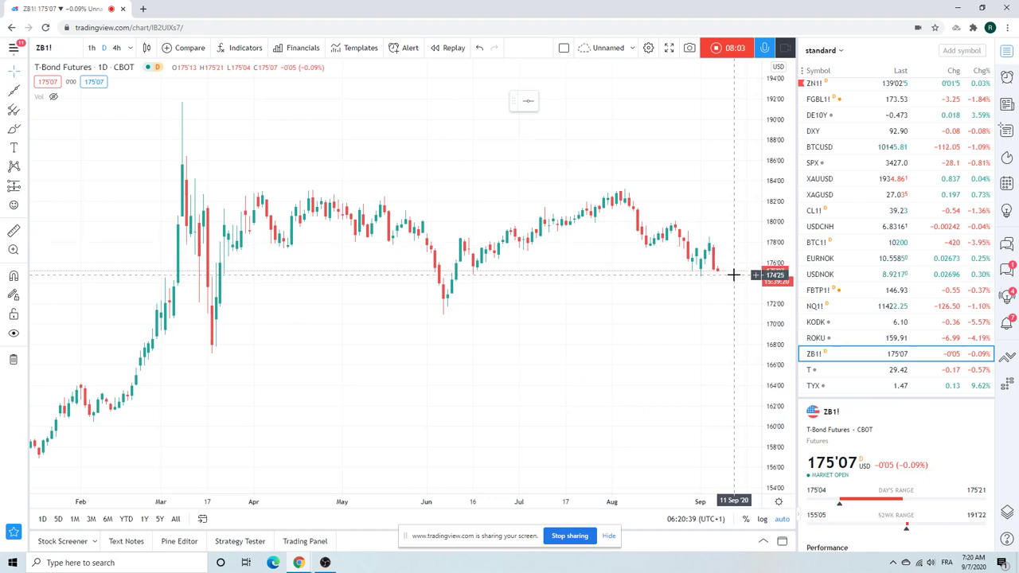
mouse_move(725, 267)
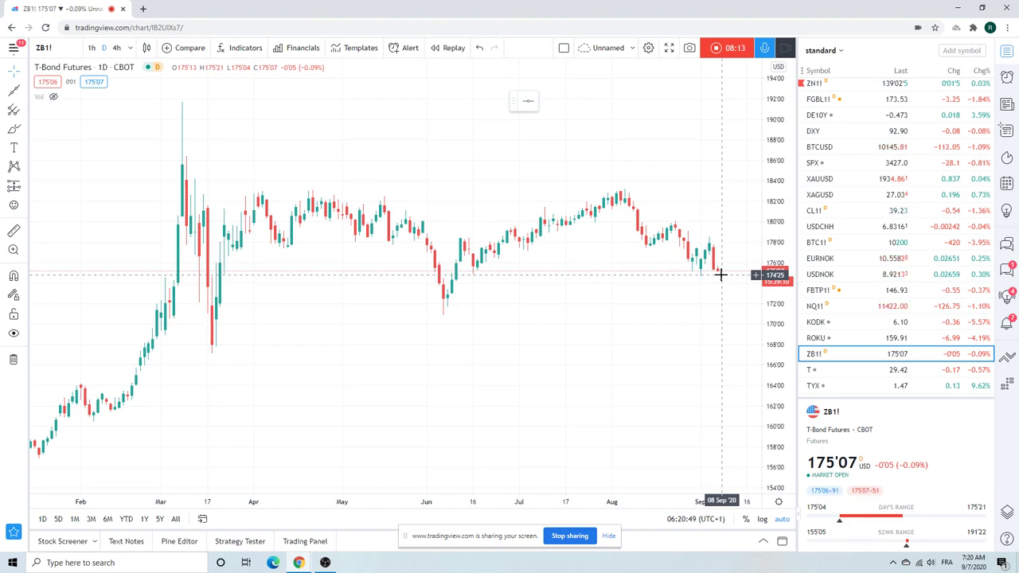
mouse_move(741, 276)
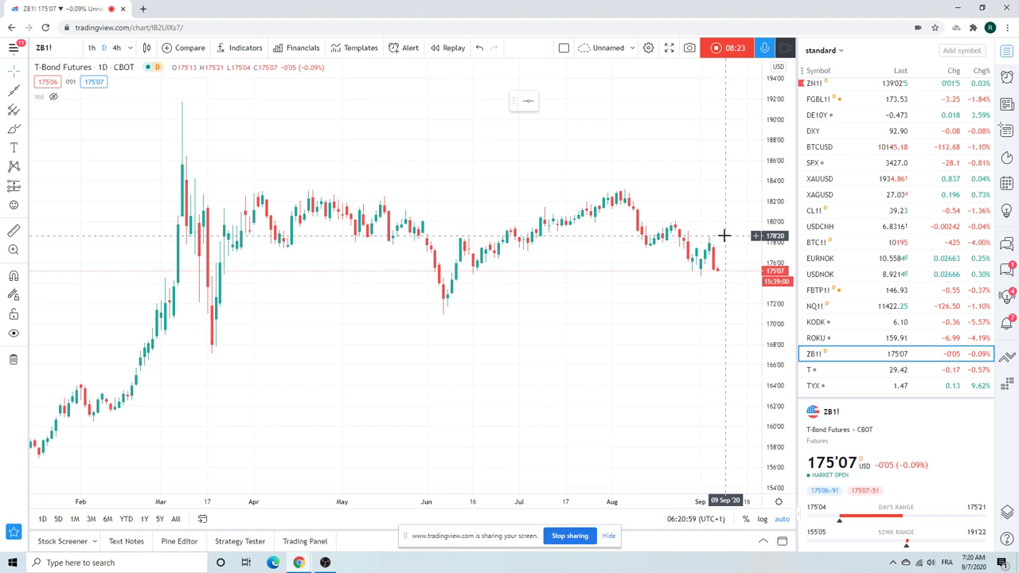
mouse_move(722, 253)
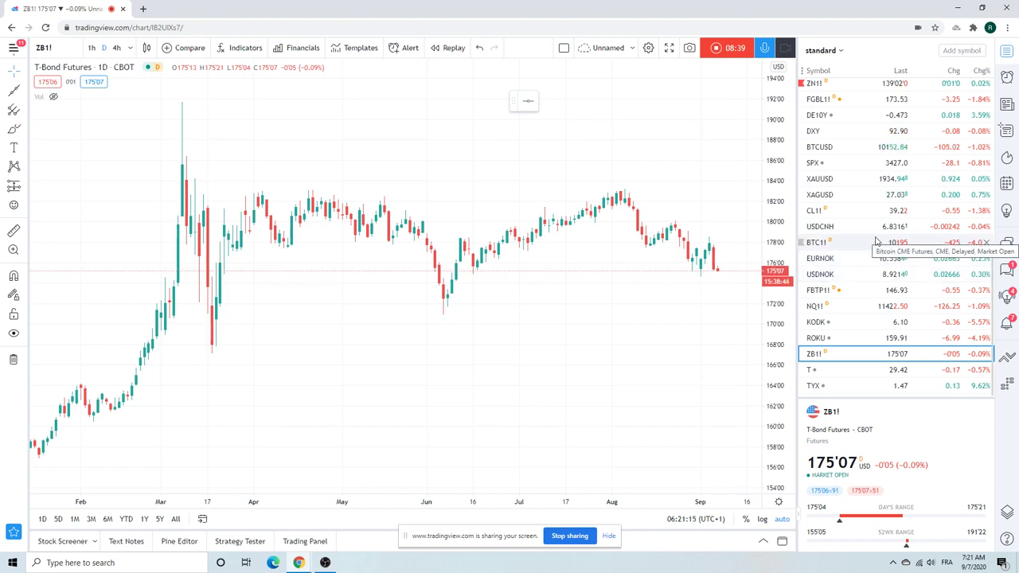
left_click(816, 210)
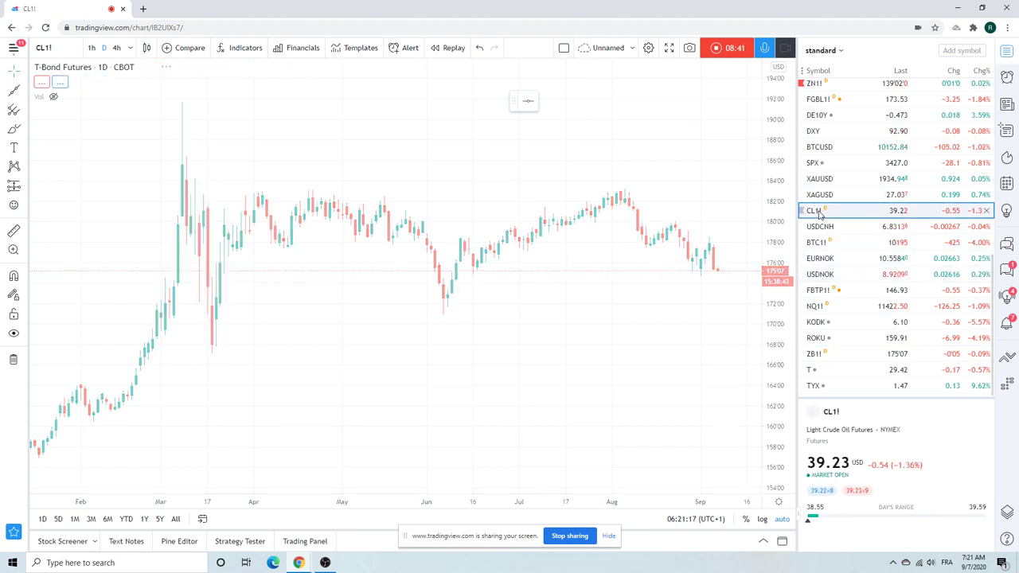
- Finish loading the CL1! Light Crude Oil Futures daily chart
left_click(813, 210)
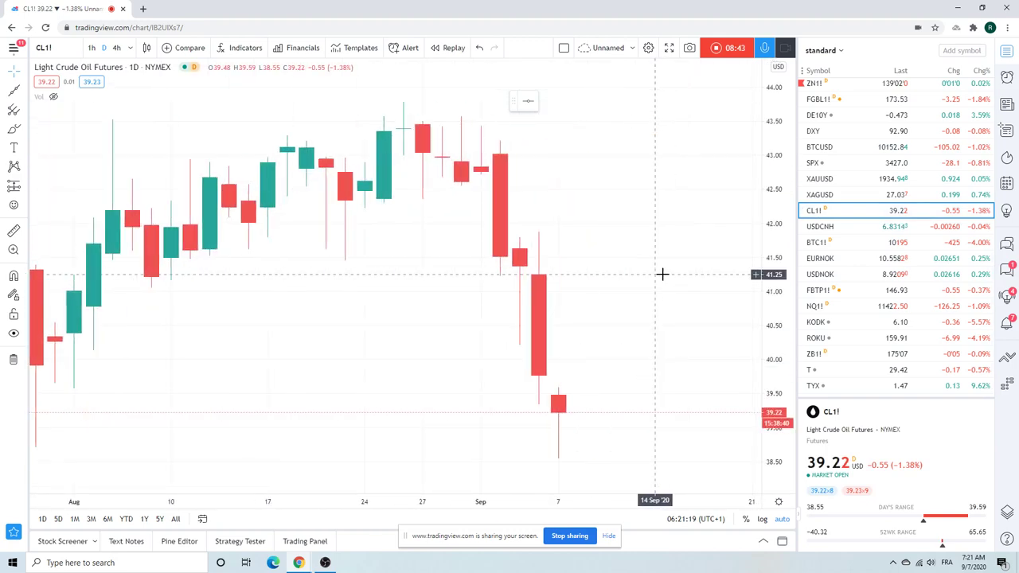
mouse_move(681, 426)
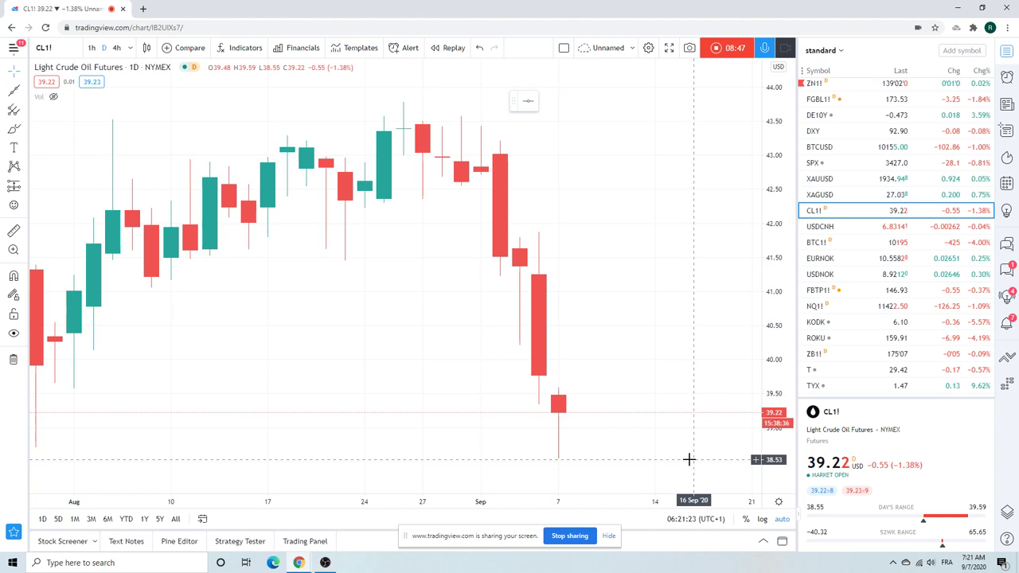
mouse_move(674, 374)
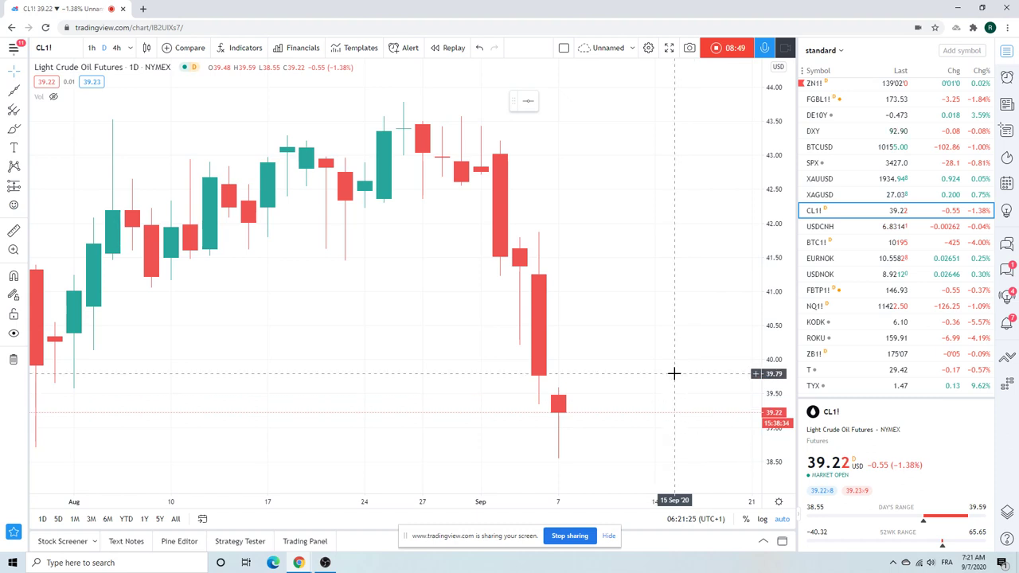
mouse_move(677, 377)
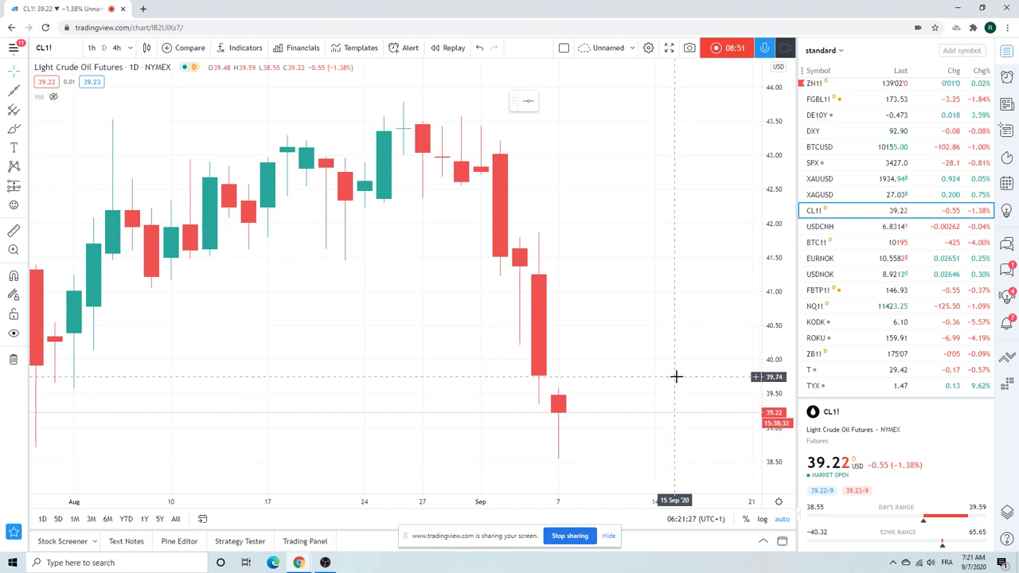
mouse_move(674, 375)
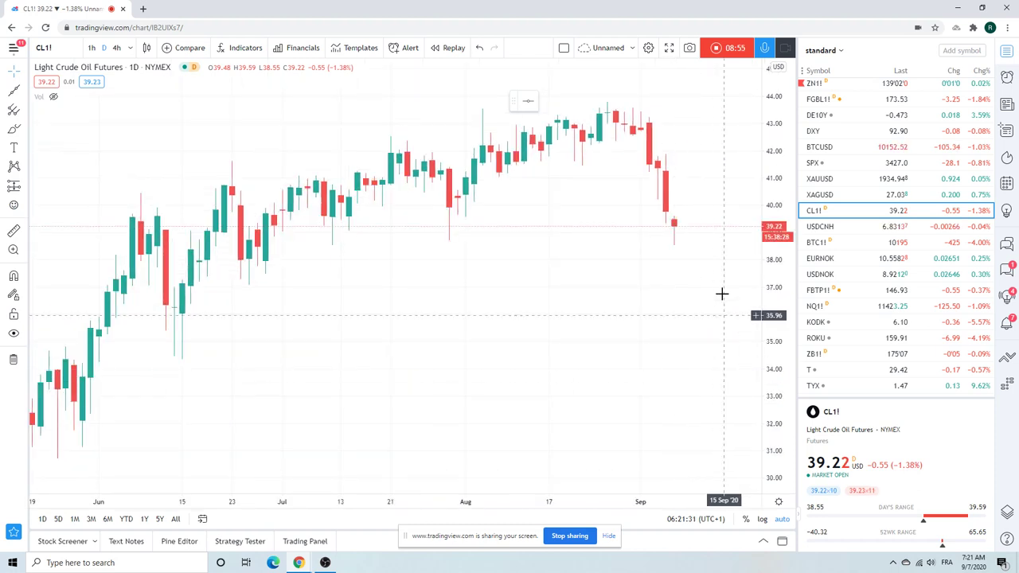
mouse_move(719, 245)
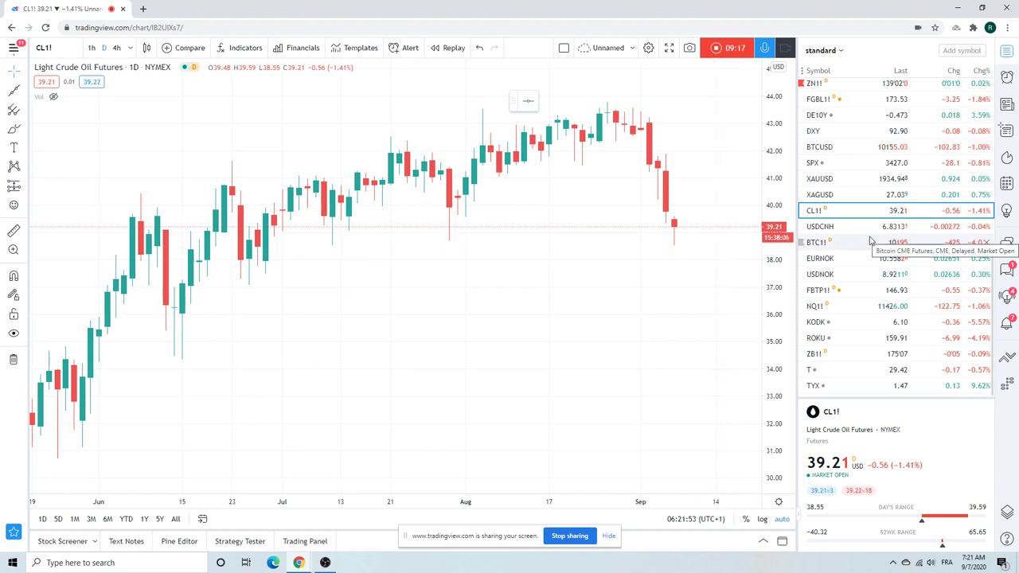
mouse_move(624, 207)
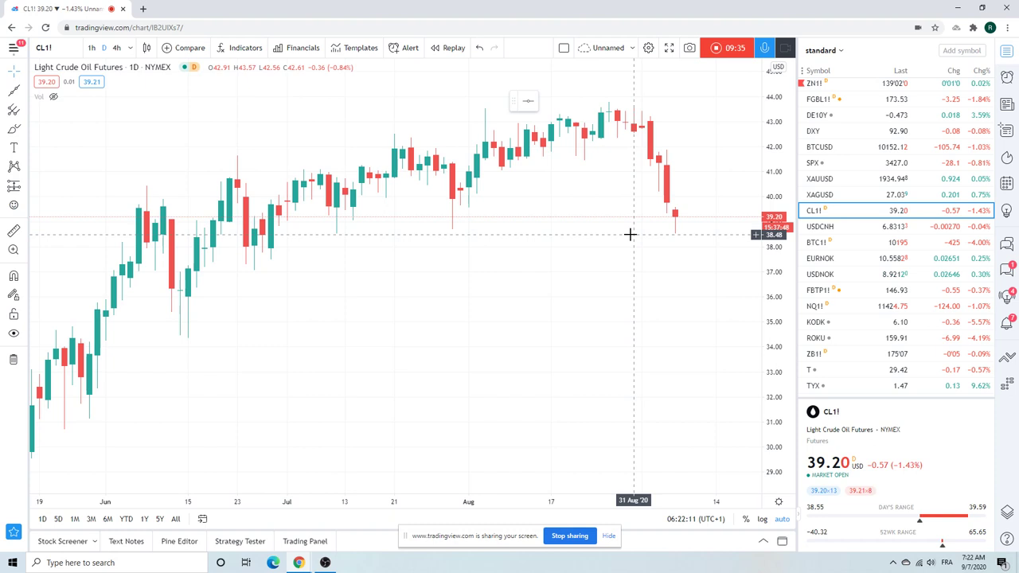
mouse_move(627, 233)
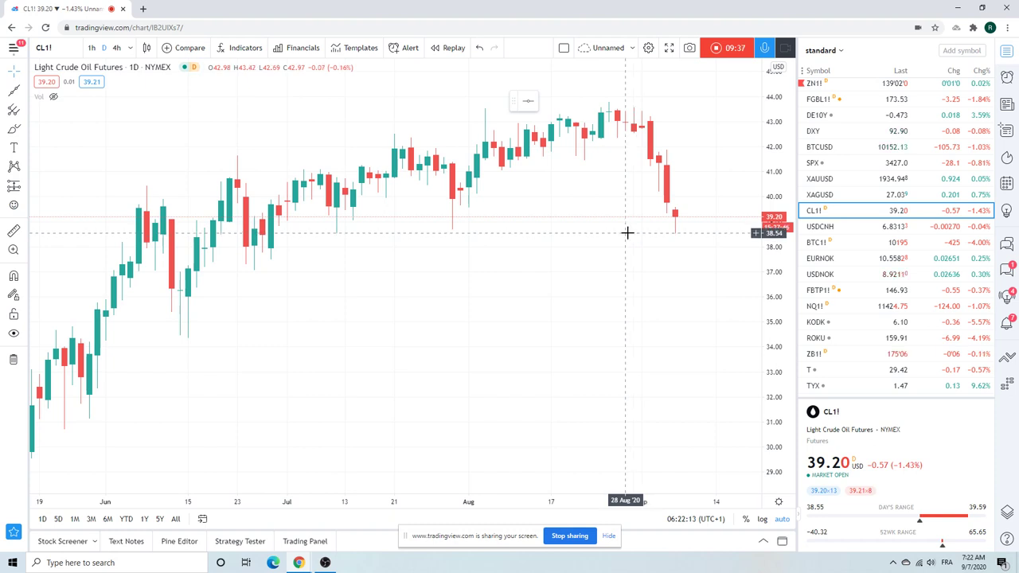